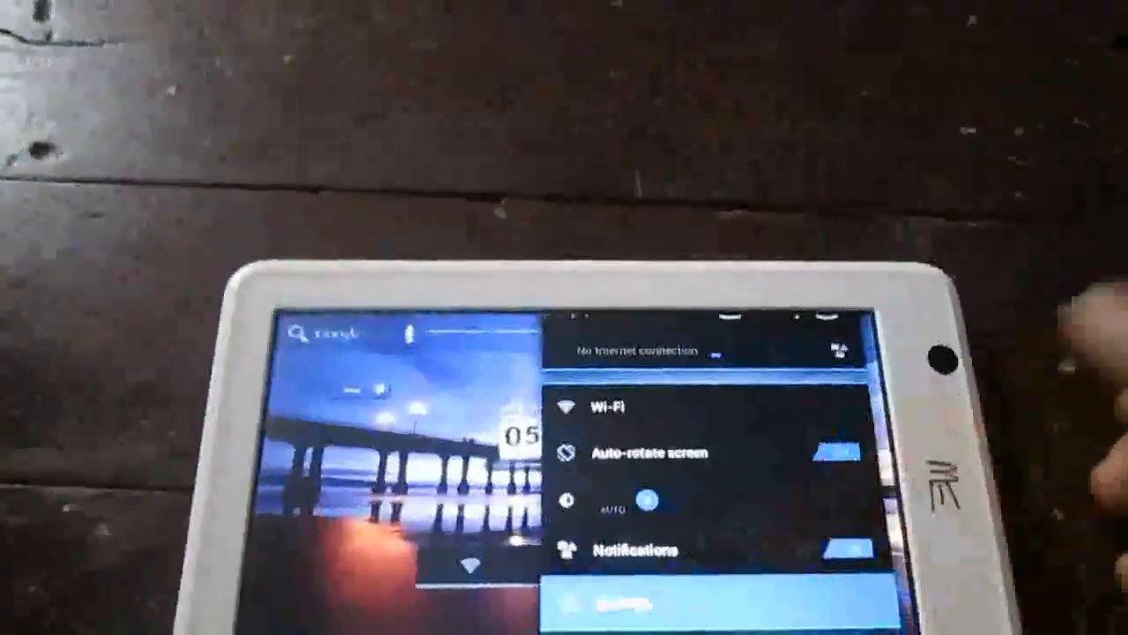
# Tap outside the quick settings panel to close it and return home
pyautogui.click(617, 608)
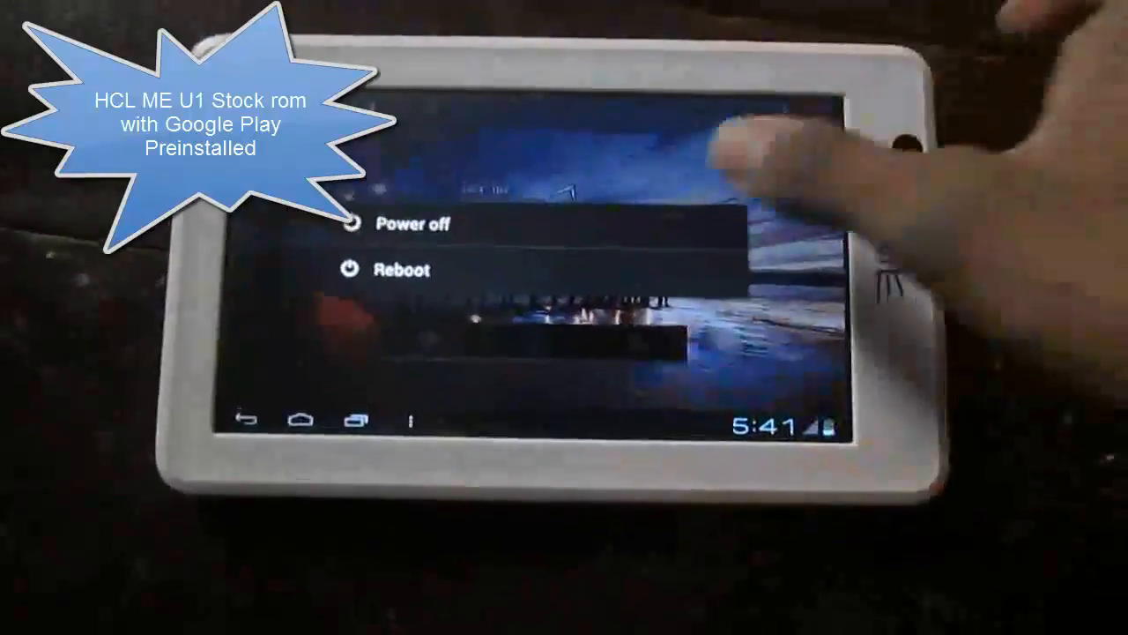
# Choose Power off from the tablet's power menu
pyautogui.click(411, 224)
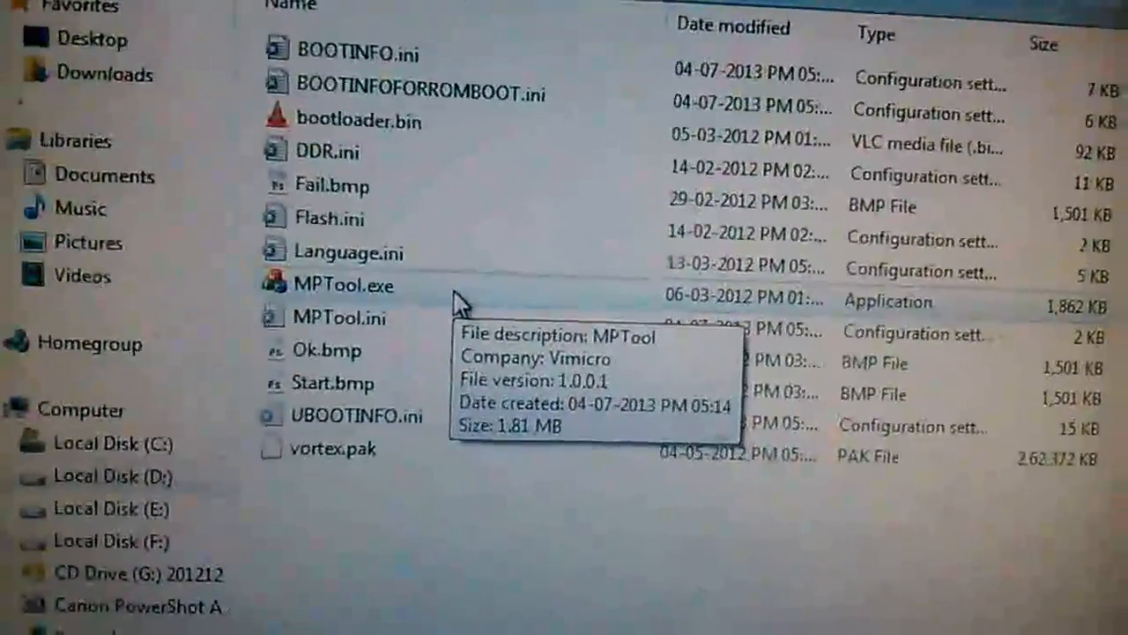
# Select MPTool.exe in the stock ROM flashing-files folder
pyautogui.click(343, 285)
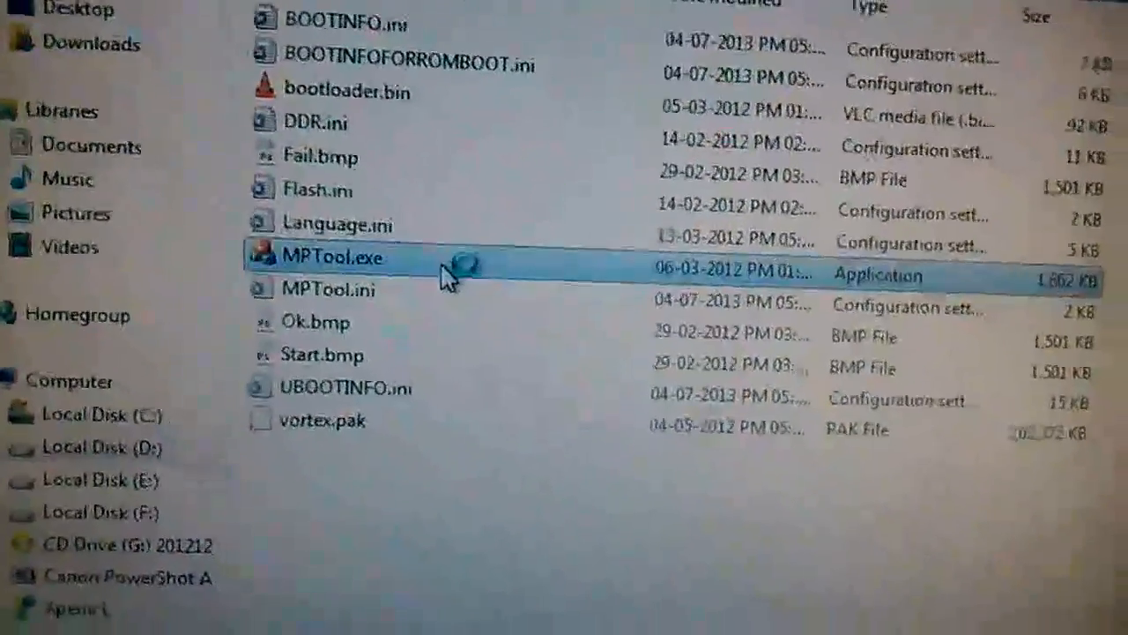
# Launch MPTool and set the PAK file to vortex.pak in Settings, then save
pyautogui.doubleClick(334, 257)
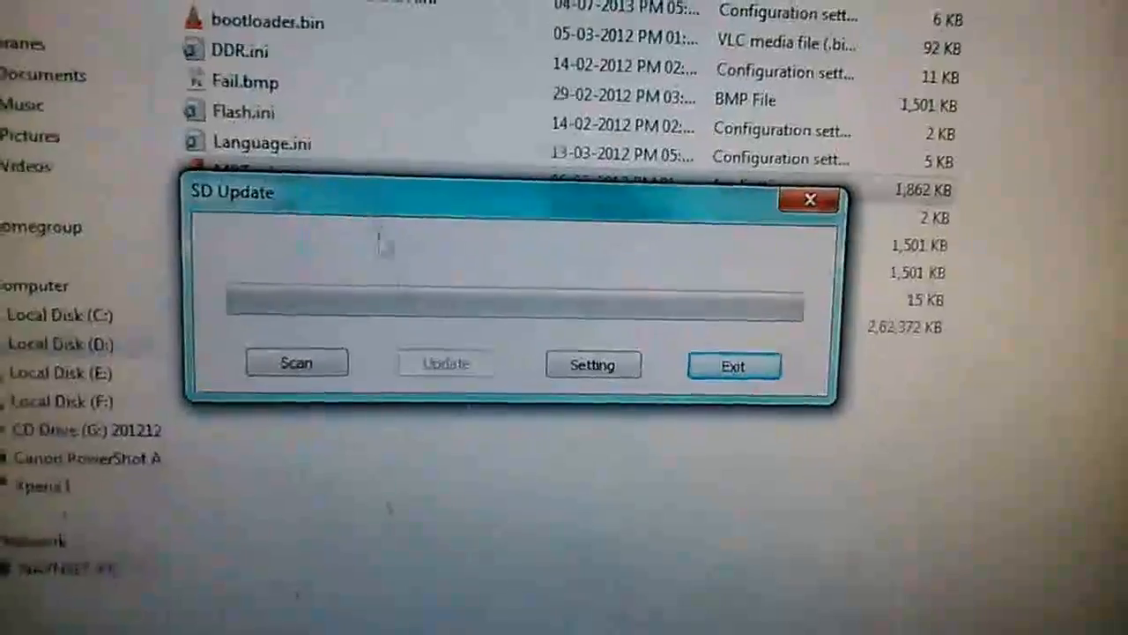
pyautogui.click(592, 364)
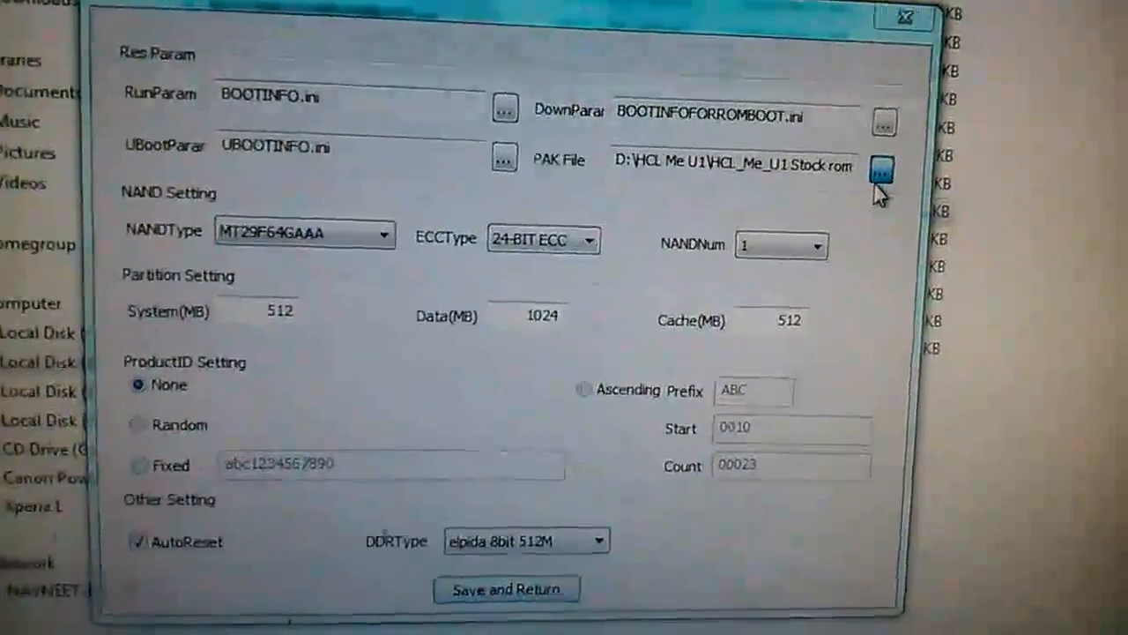
pyautogui.click(882, 167)
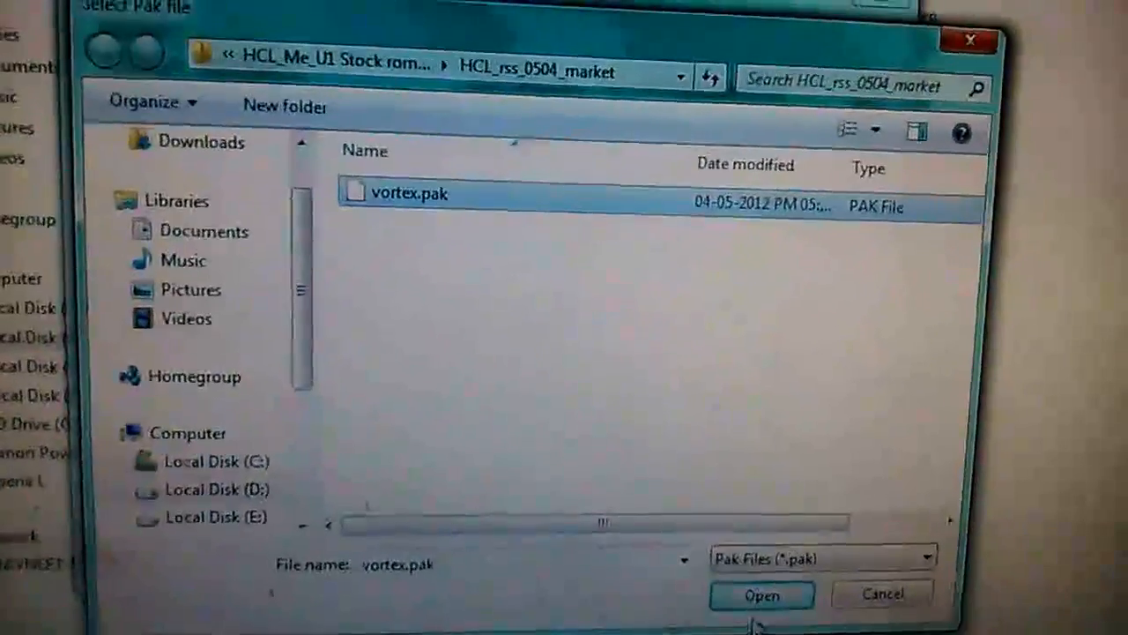
pyautogui.click(761, 594)
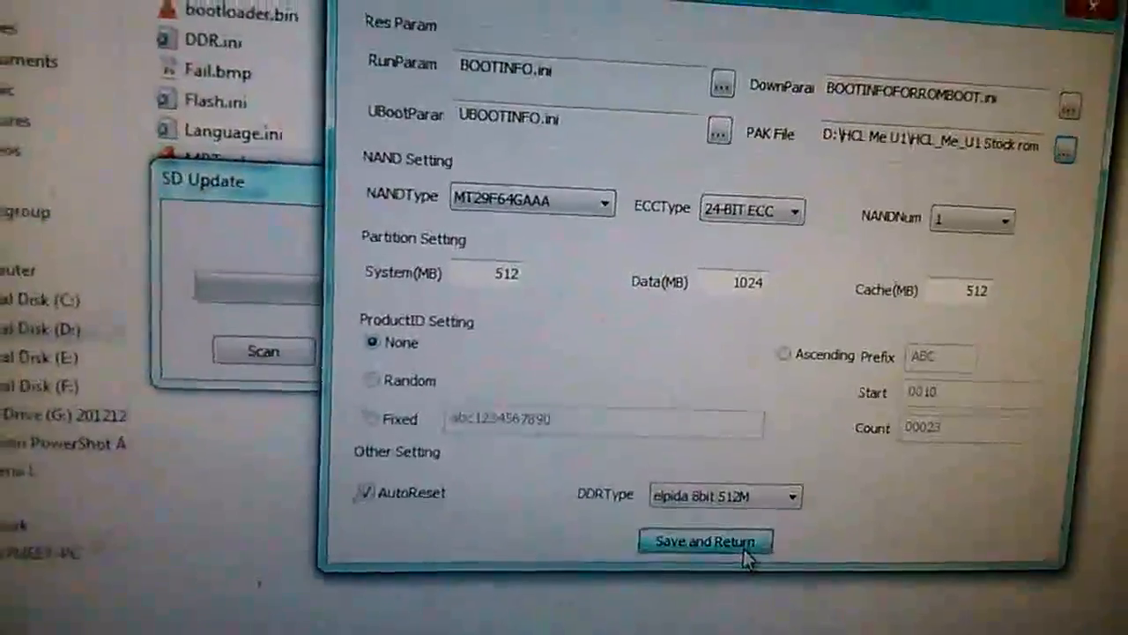
pyautogui.click(703, 541)
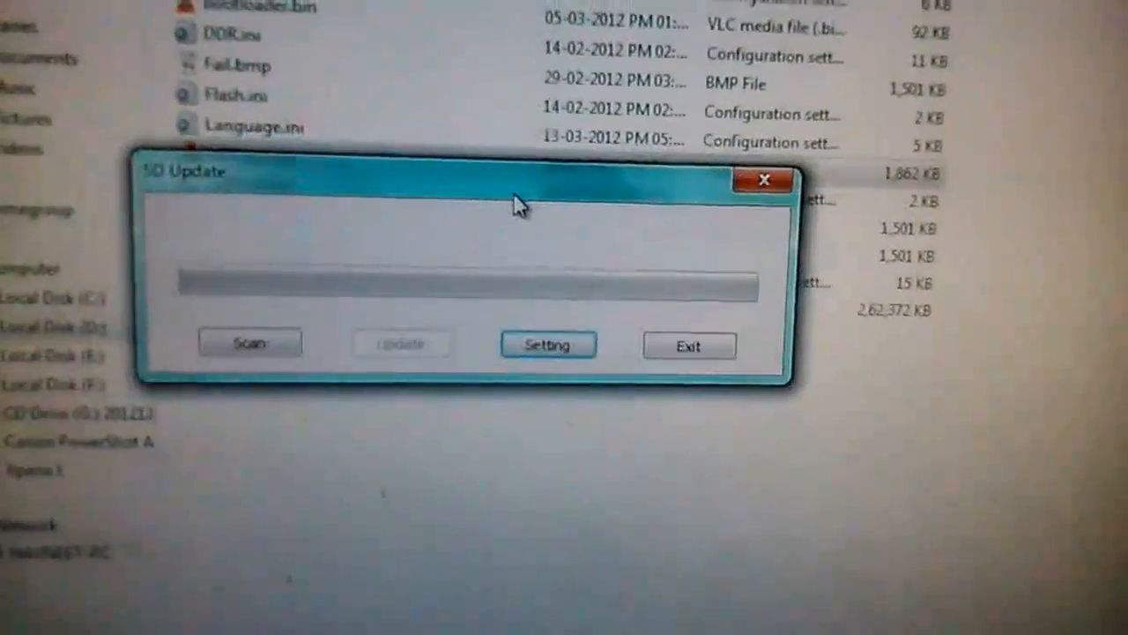
# Scan for devices and dismiss the 'No Vimicro Disk connected' warning
pyautogui.click(250, 342)
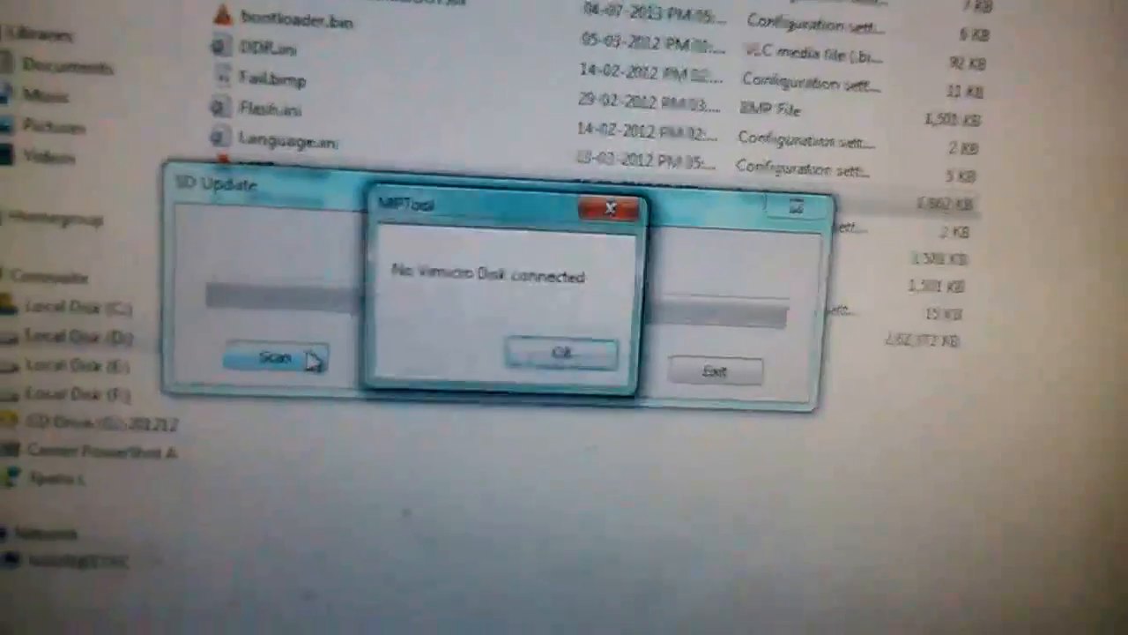
pyautogui.click(561, 352)
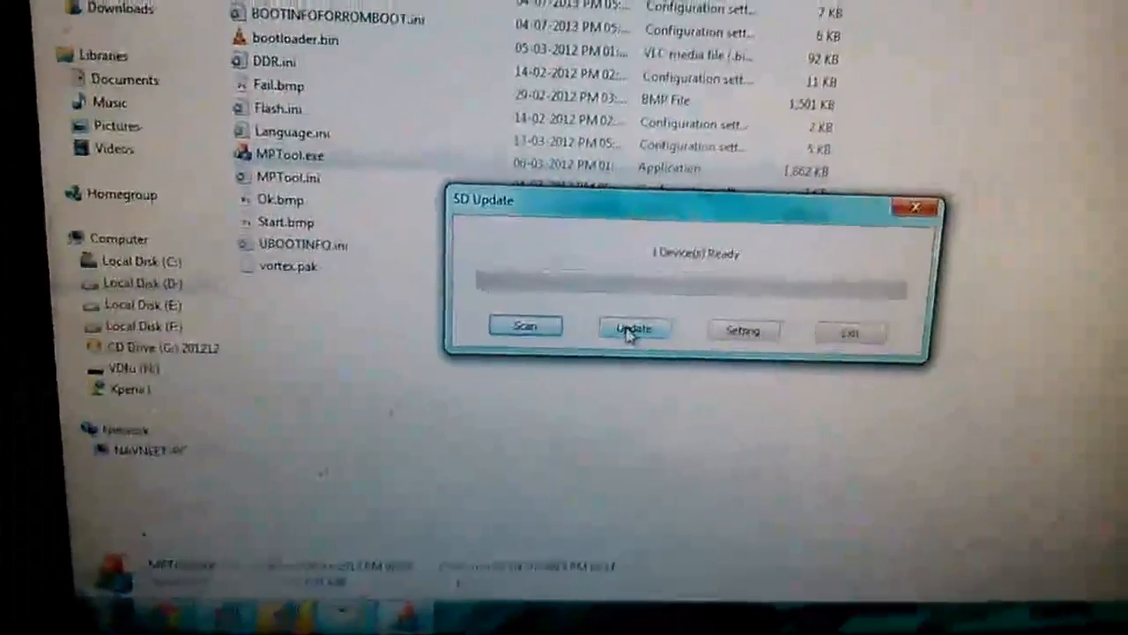
# Start the firmware update on the one detected tablet
pyautogui.click(633, 327)
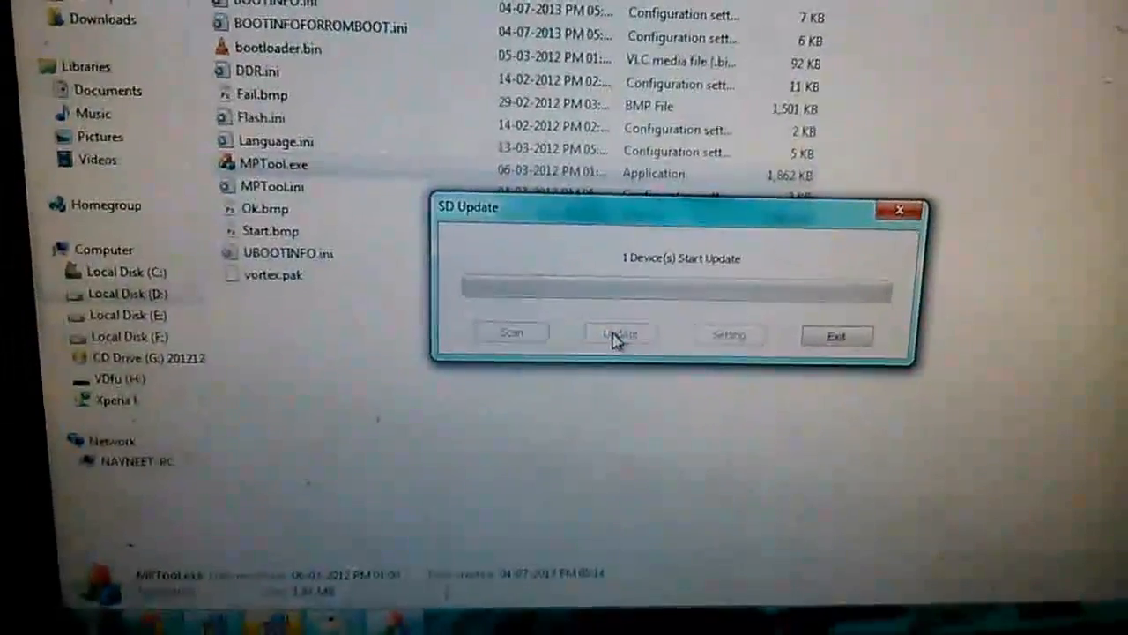